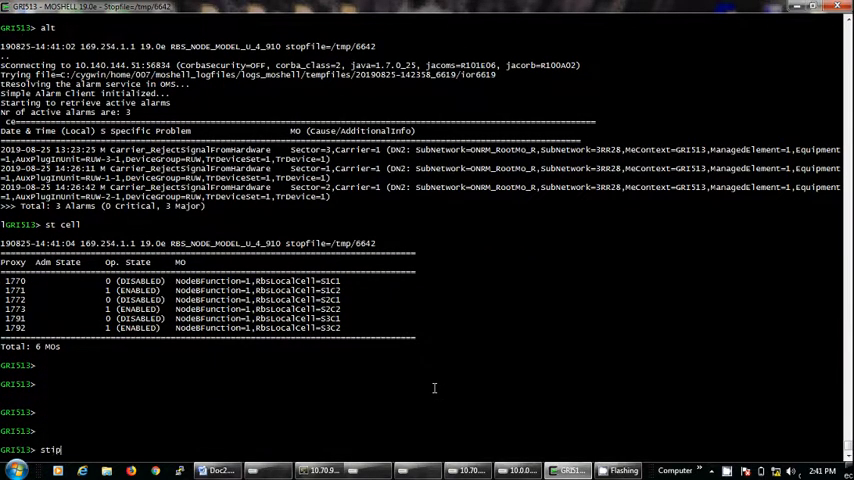
# Step: Run stip to list IP interfaces, host addresses, default routers and Iub links
pyautogui.press('Return')
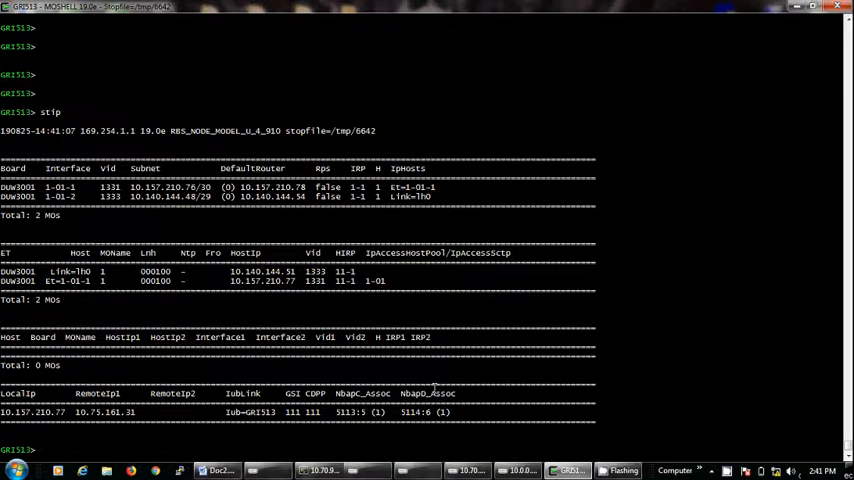
pyautogui.doubleClick(260, 196)
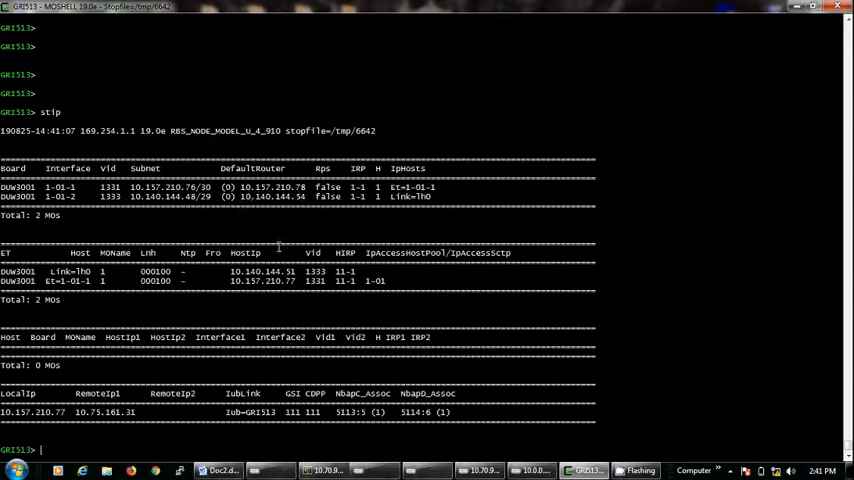
# Step: Ping the default router 10.140.144.54
pyautogui.write('ping')
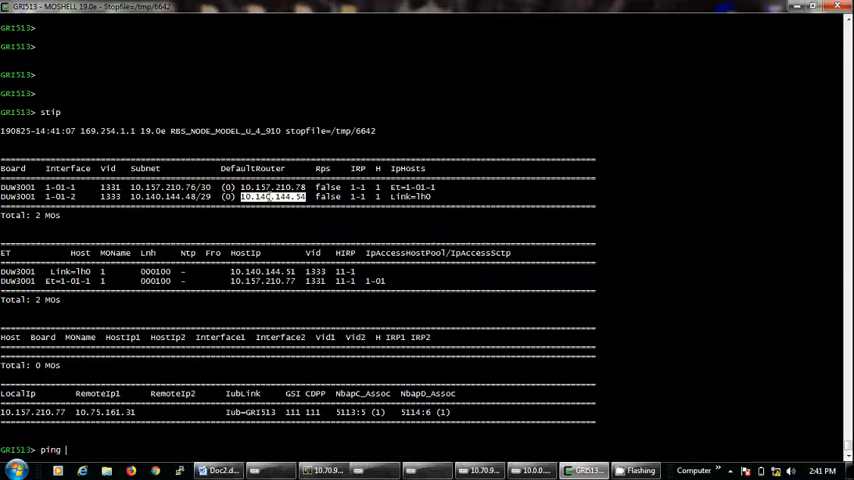
pyautogui.write('10.140.144.54')
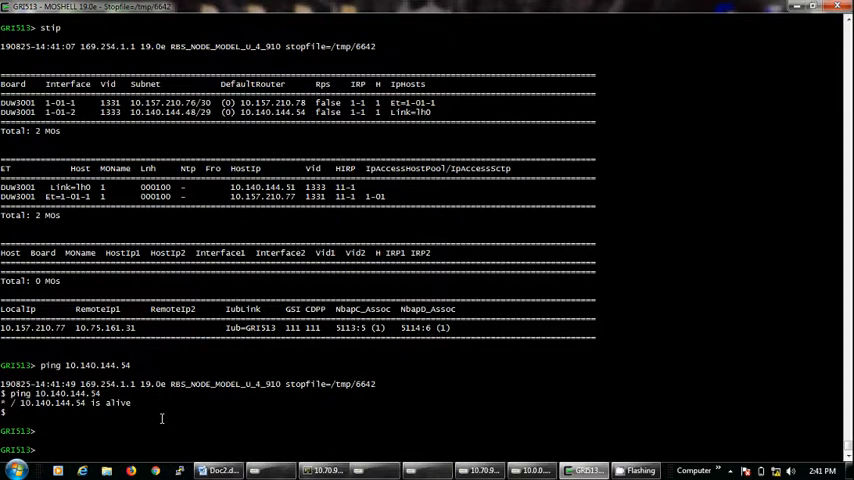
# Step: List the actions available on the IpAccessHostEt MO with acl
pyautogui.write('al')
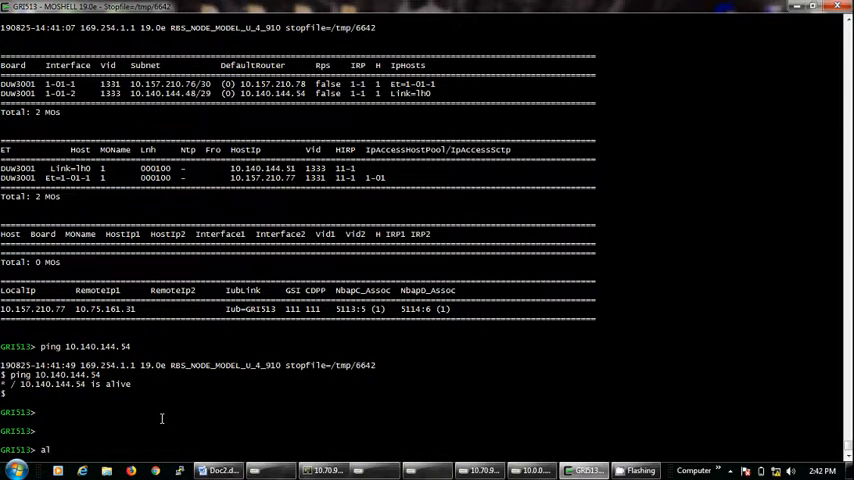
pyautogui.write('l')
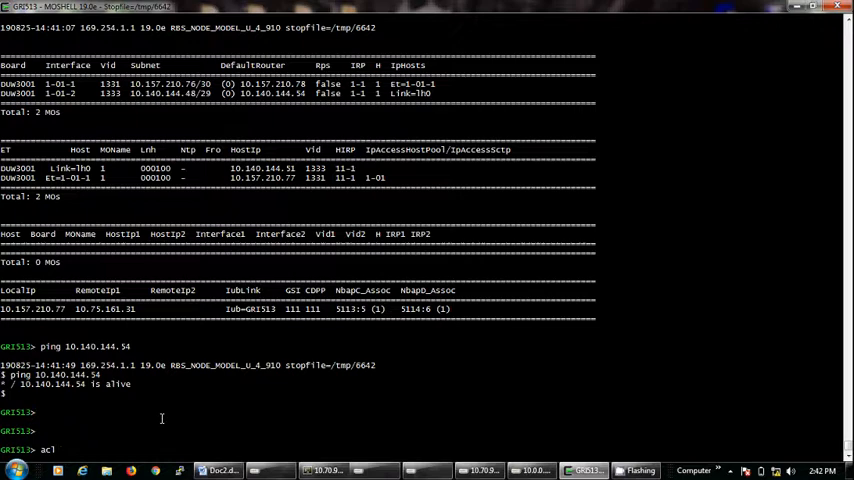
pyautogui.write('ipaccesshoster')
pyautogui.write('acl ipaccesshostet')
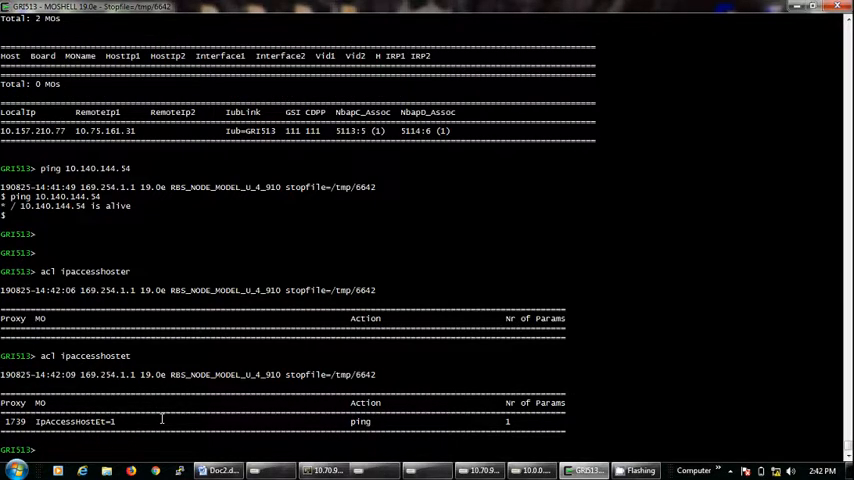
# Step: Invoke the ping action on IpAccessHostEt=1 (proxy 1739) and reach the host prompt
pyautogui.write('acc 1')
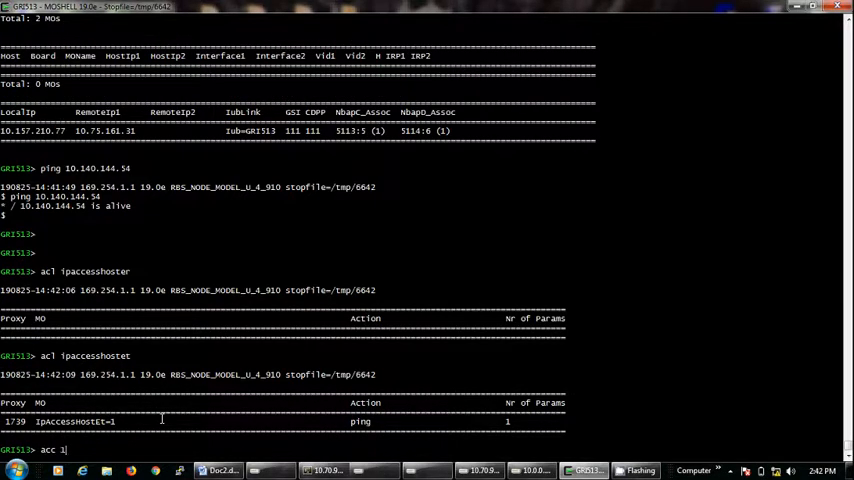
pyautogui.write('739')
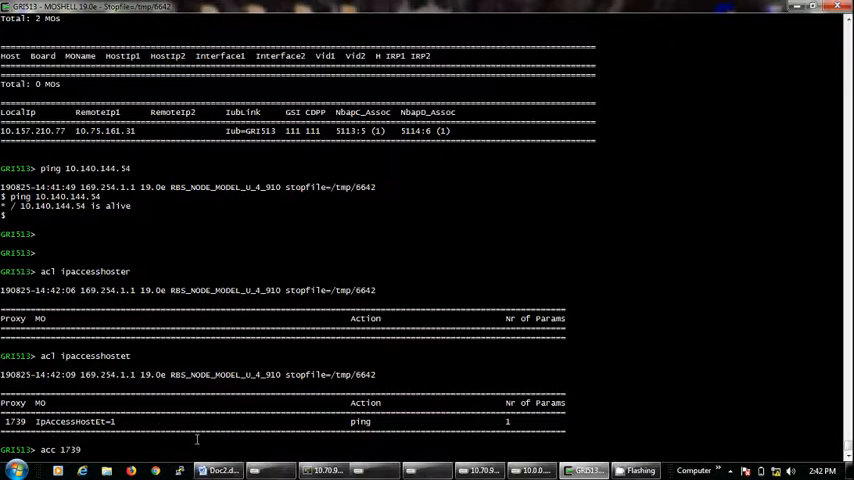
pyautogui.write('p')
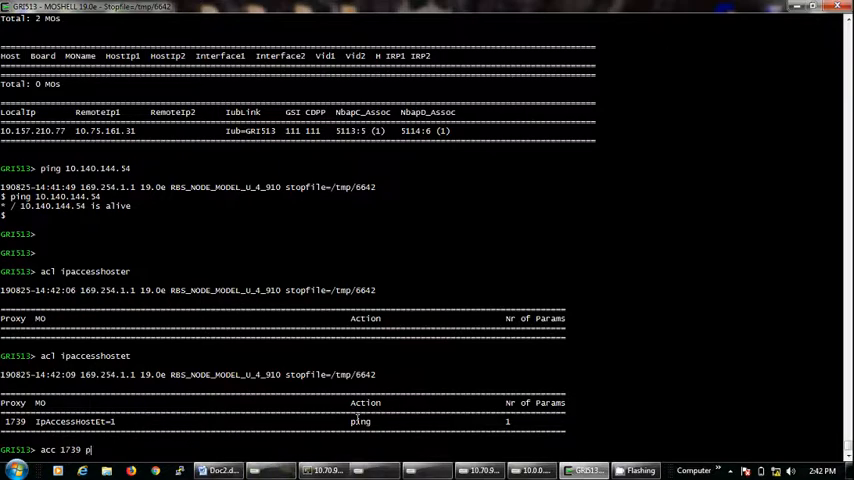
pyautogui.press('Return')
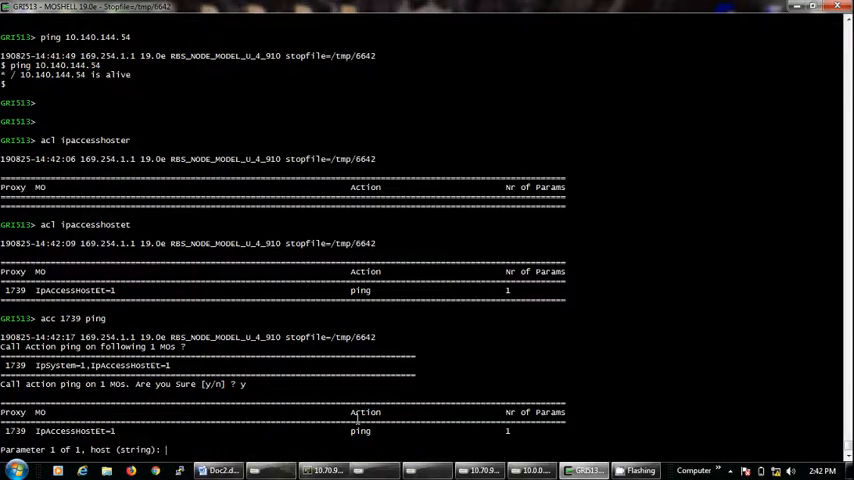
pyautogui.scroll(3)
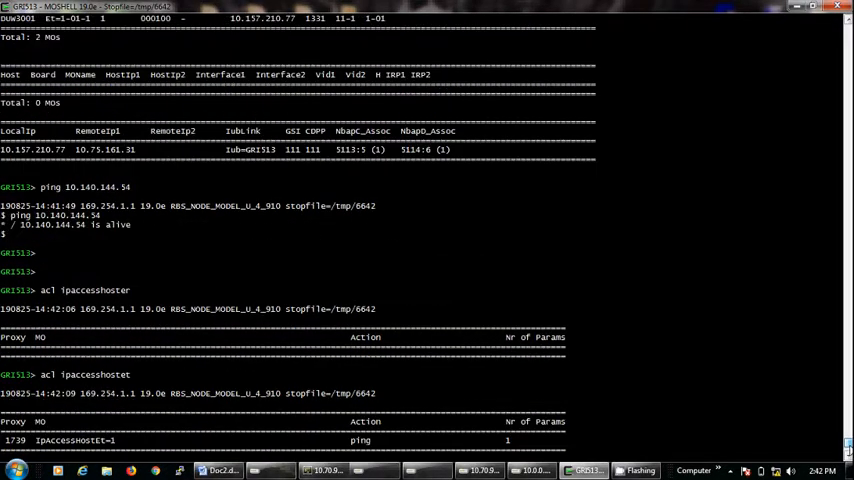